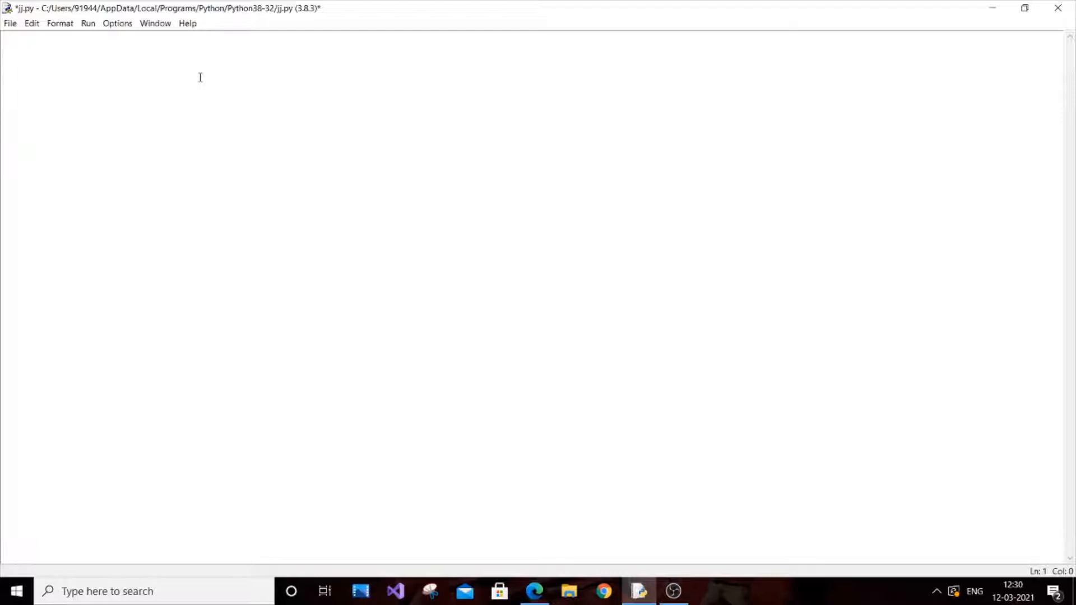
# - Write n=int(input("enter no. of elements")) and d={} as the first two script lines
pyautogui.write('n=i')
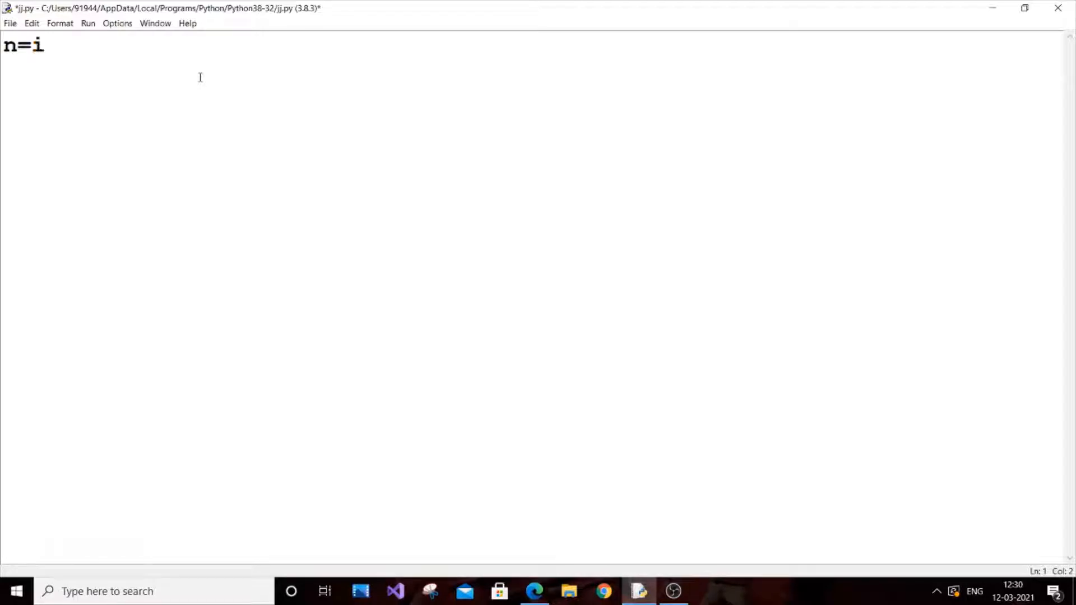
pyautogui.write('nt(in')
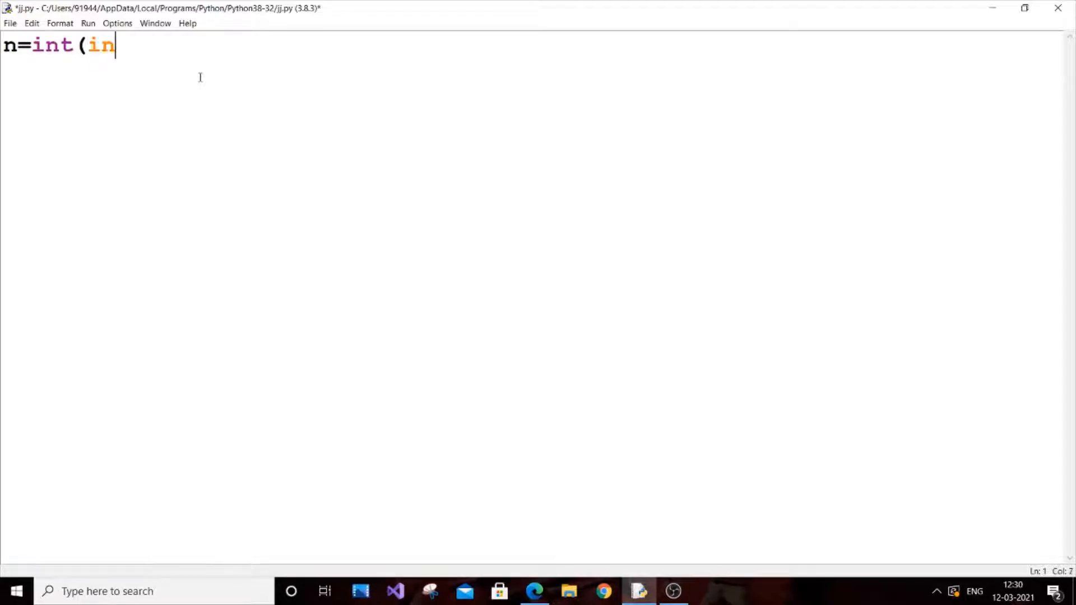
pyautogui.write('put("')
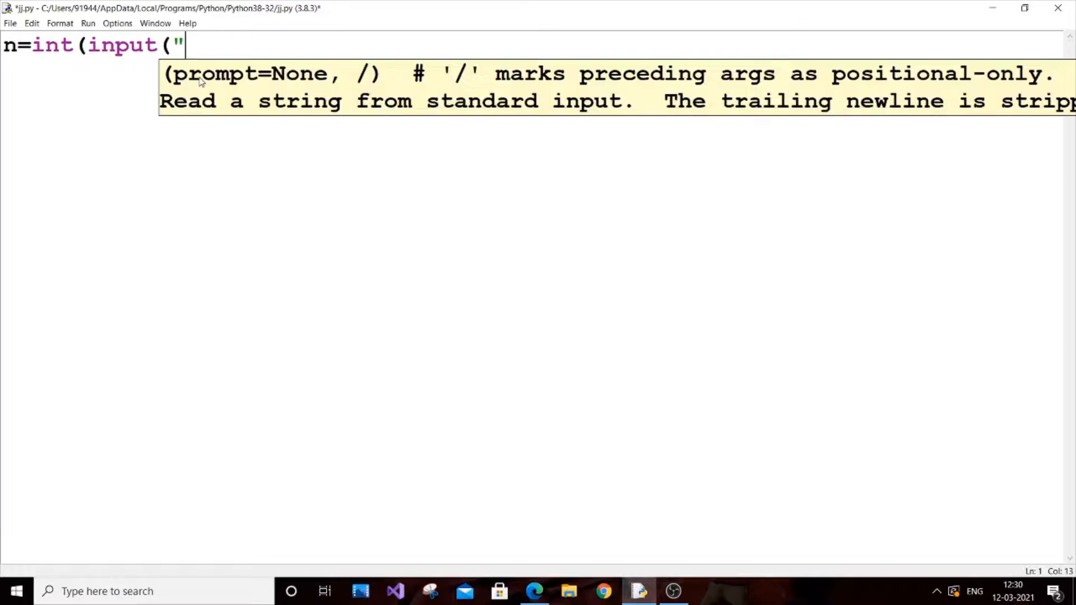
pyautogui.write('enter no.')
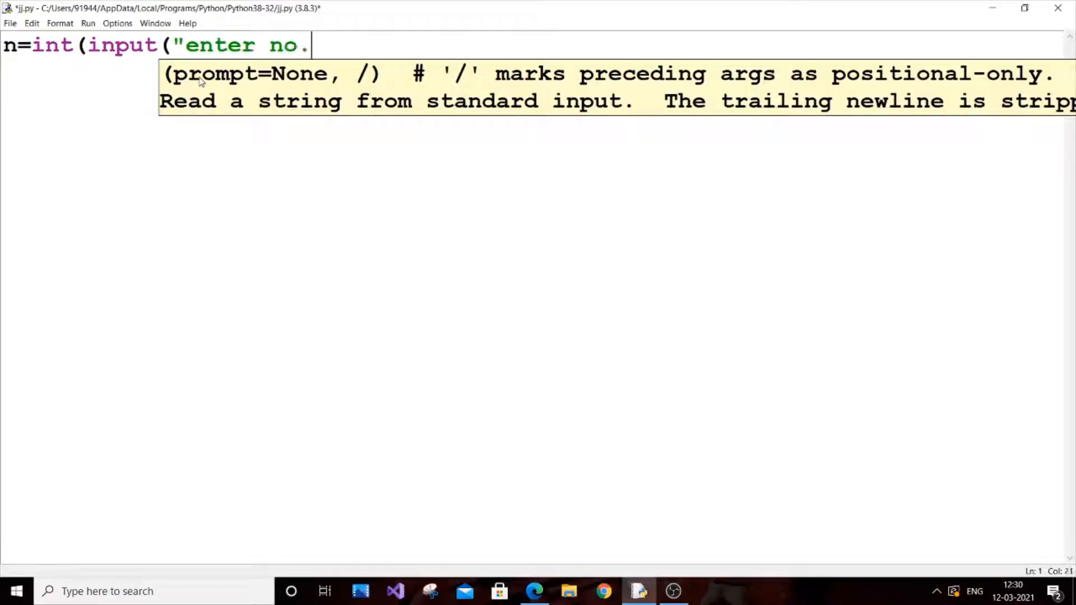
pyautogui.write('of elements')
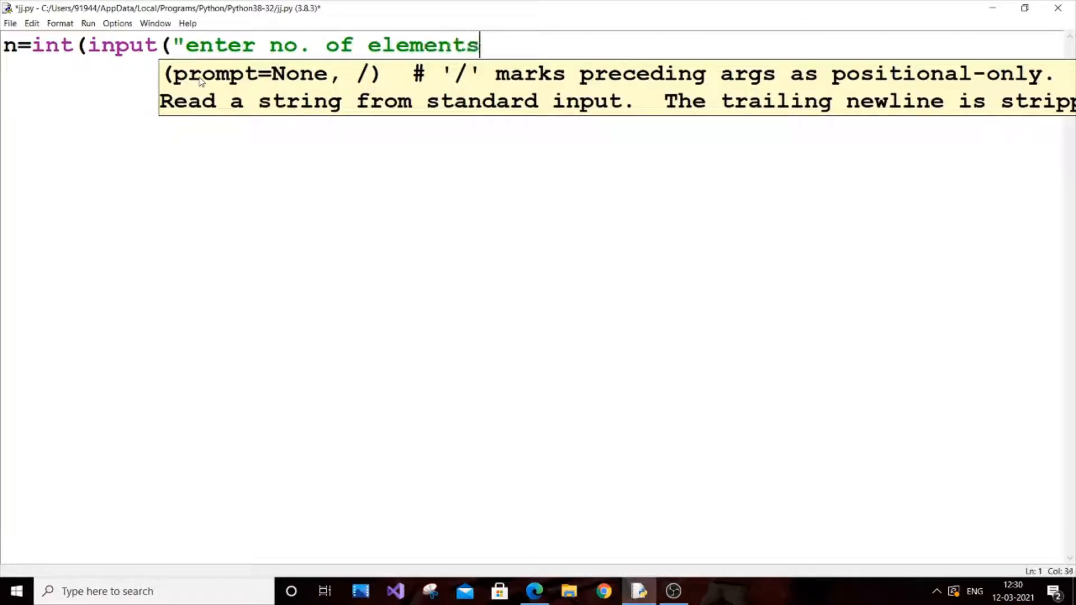
pyautogui.write('"))')
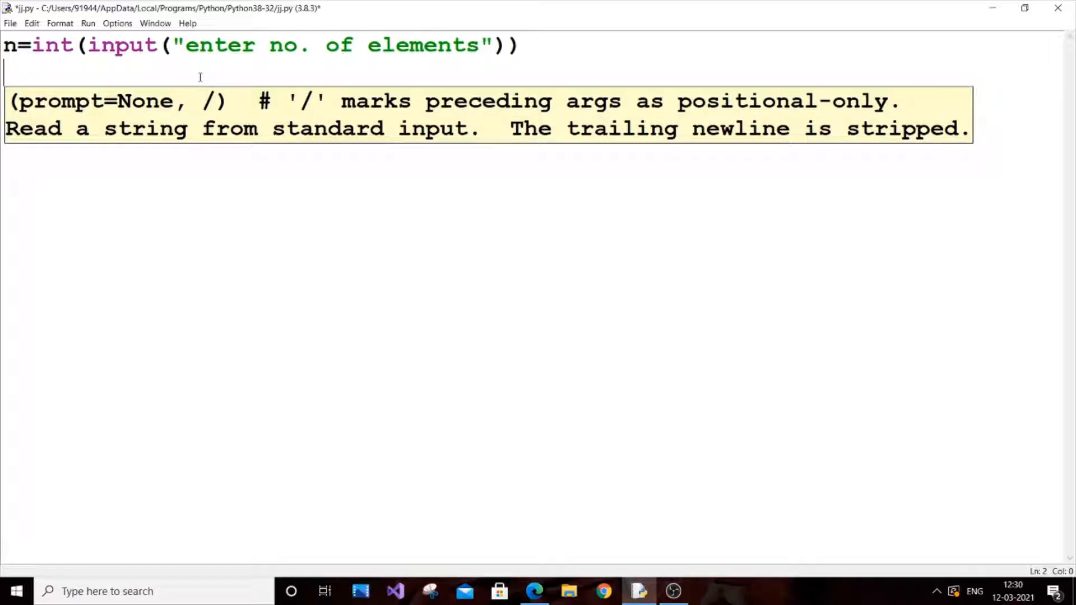
pyautogui.write('d={')
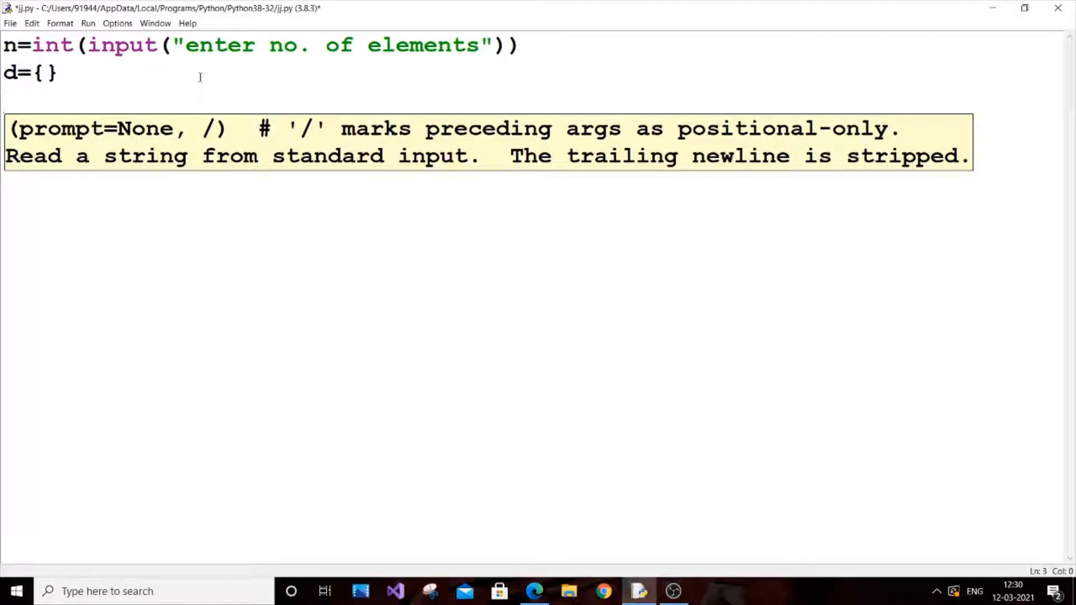
# - Write the loop header for i in range(n): on line 3
pyautogui.write('for i in')
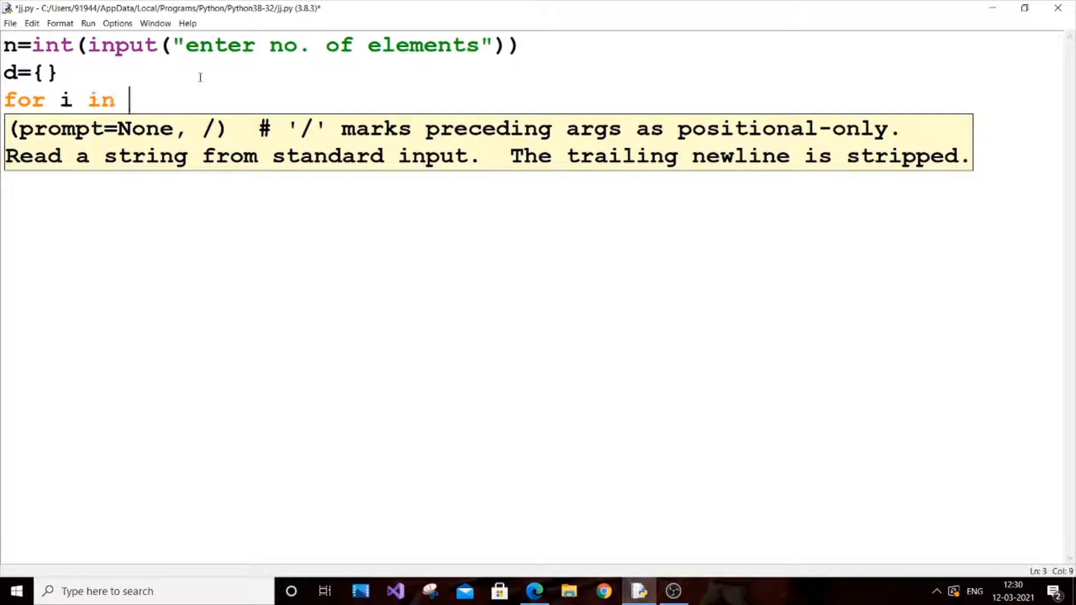
pyautogui.write('range(b')
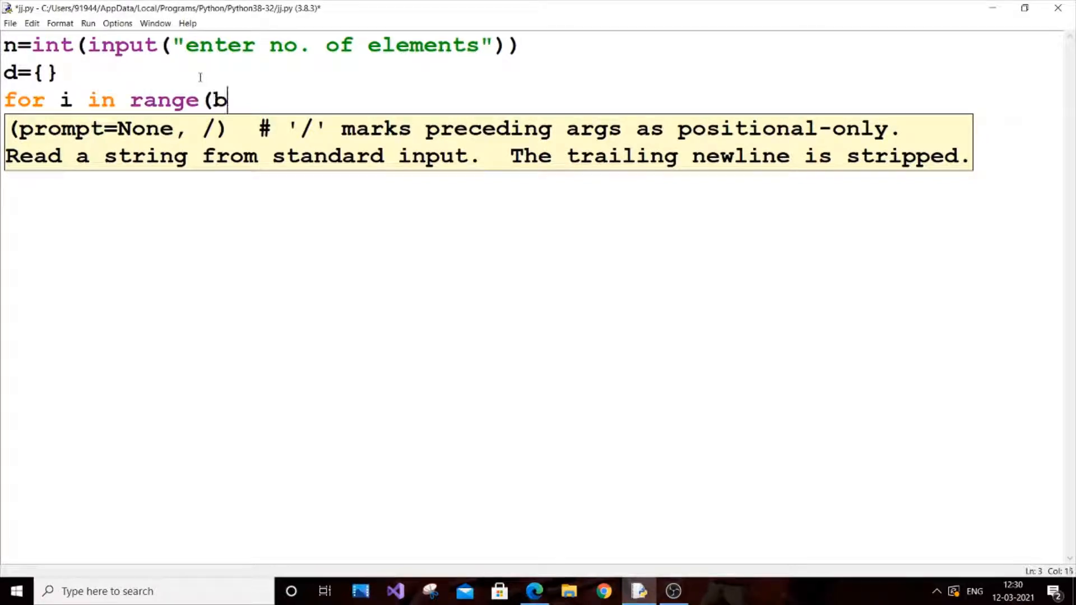
pyautogui.write('n)')
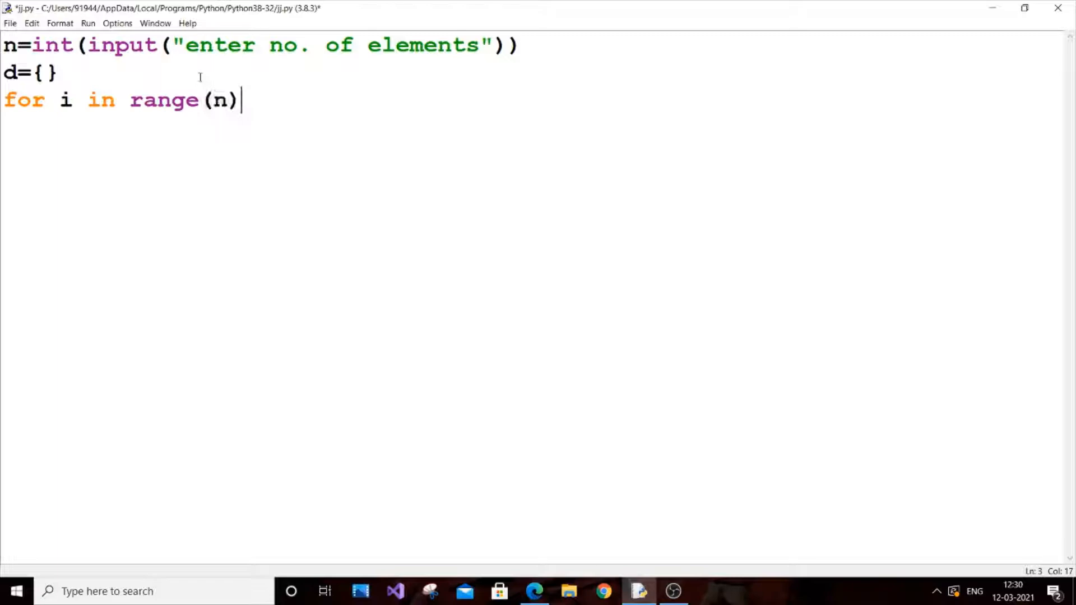
pyautogui.write(':')
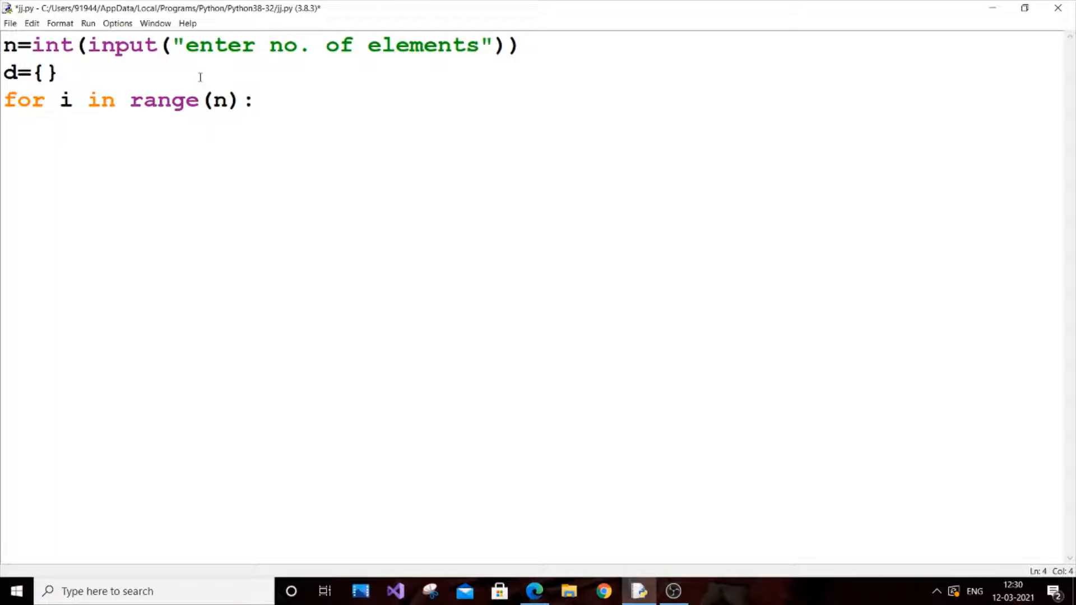
# - In the loop body, read key with input("enter KEY") and value with input("enter VALUE:")
pyautogui.press('Enter')
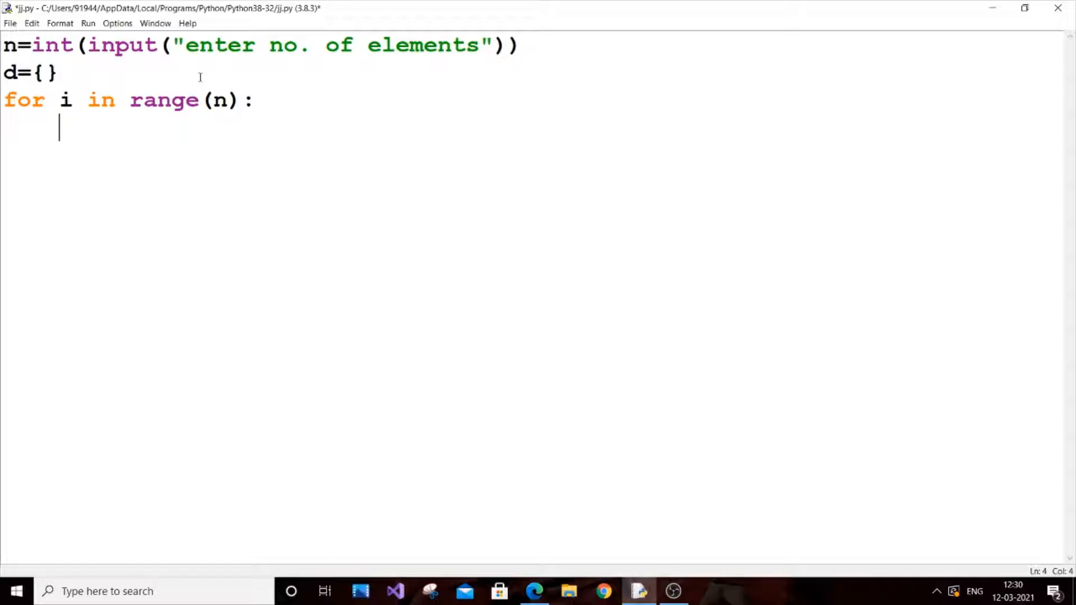
pyautogui.write('ke')
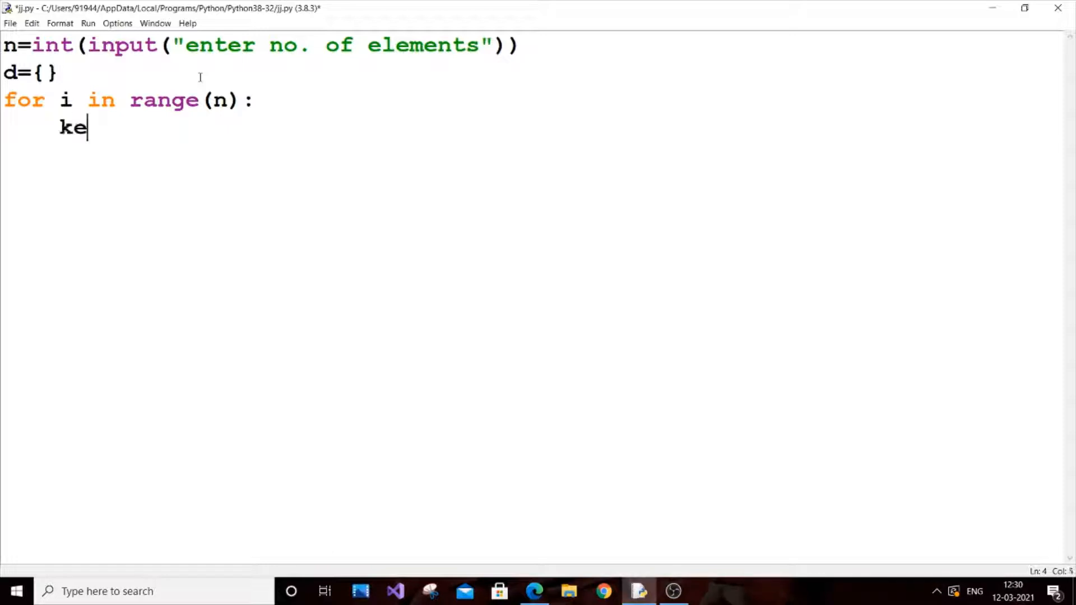
pyautogui.write('y=')
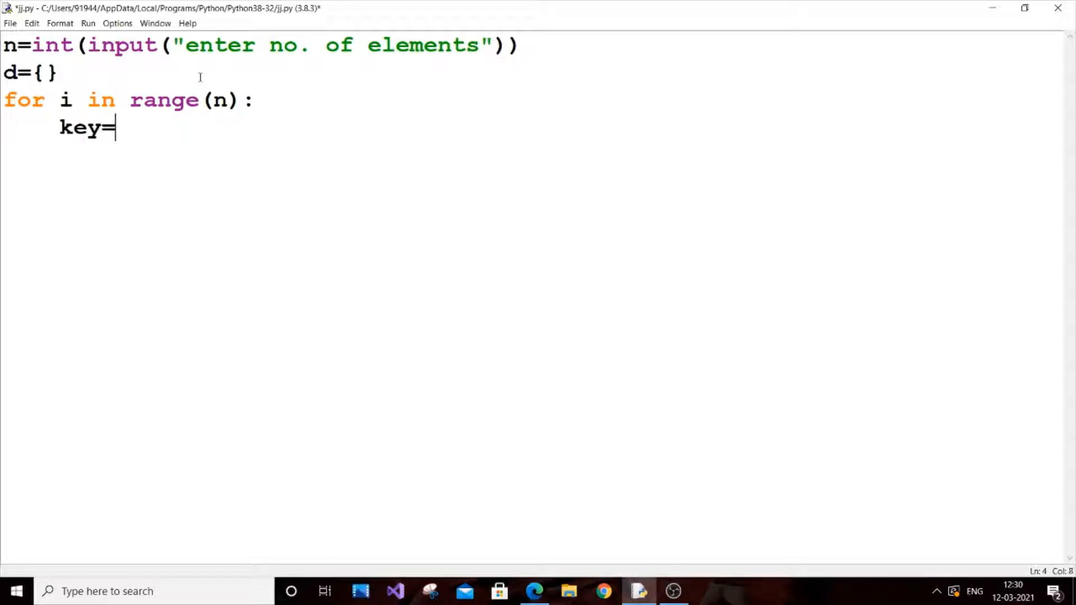
pyautogui.write('input')
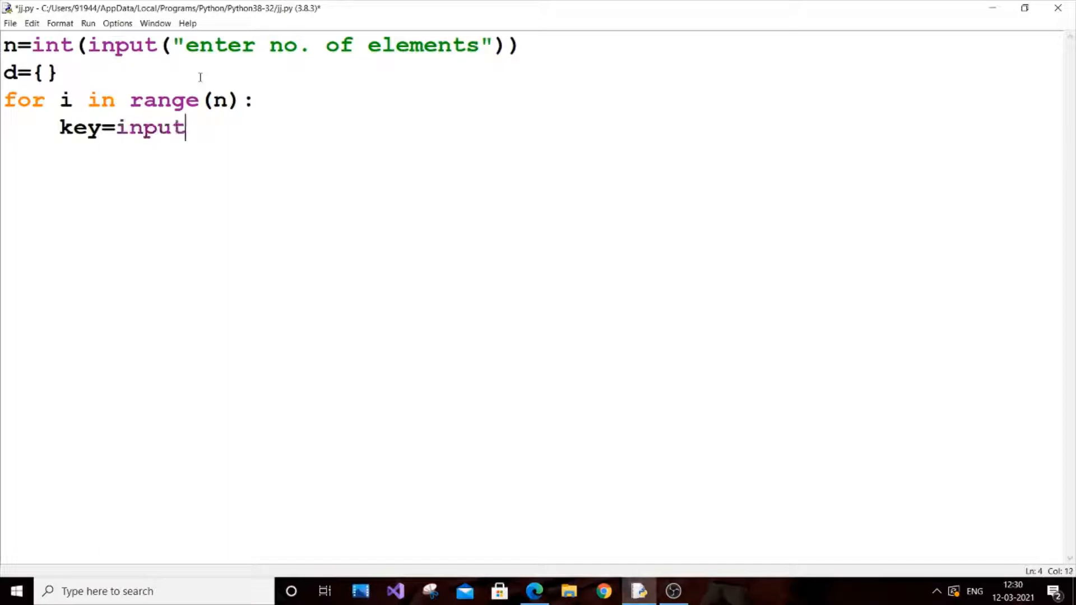
pyautogui.write('("e')
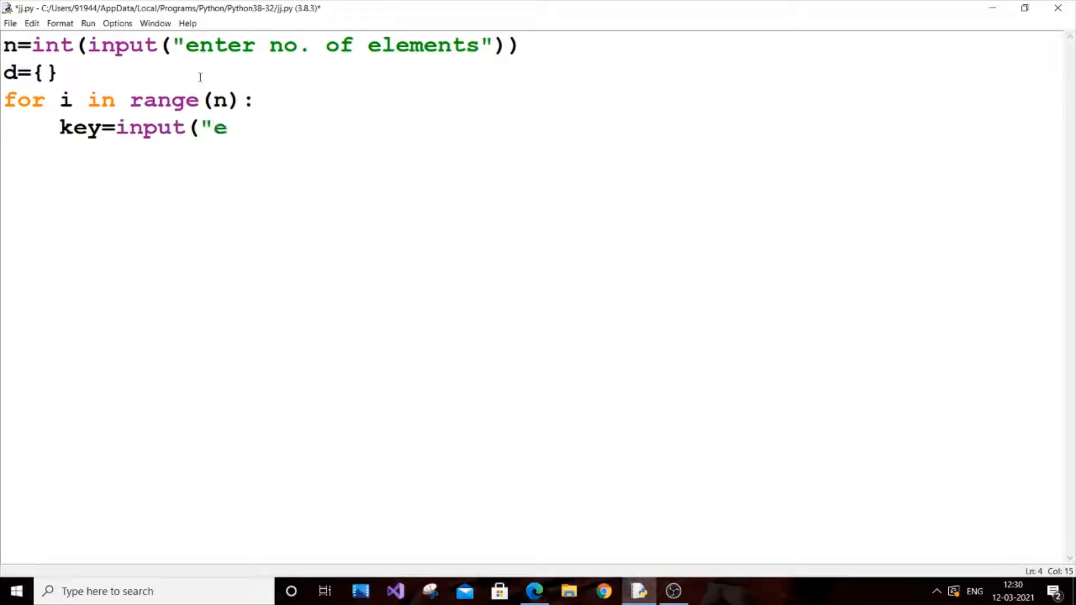
pyautogui.write('nter k')
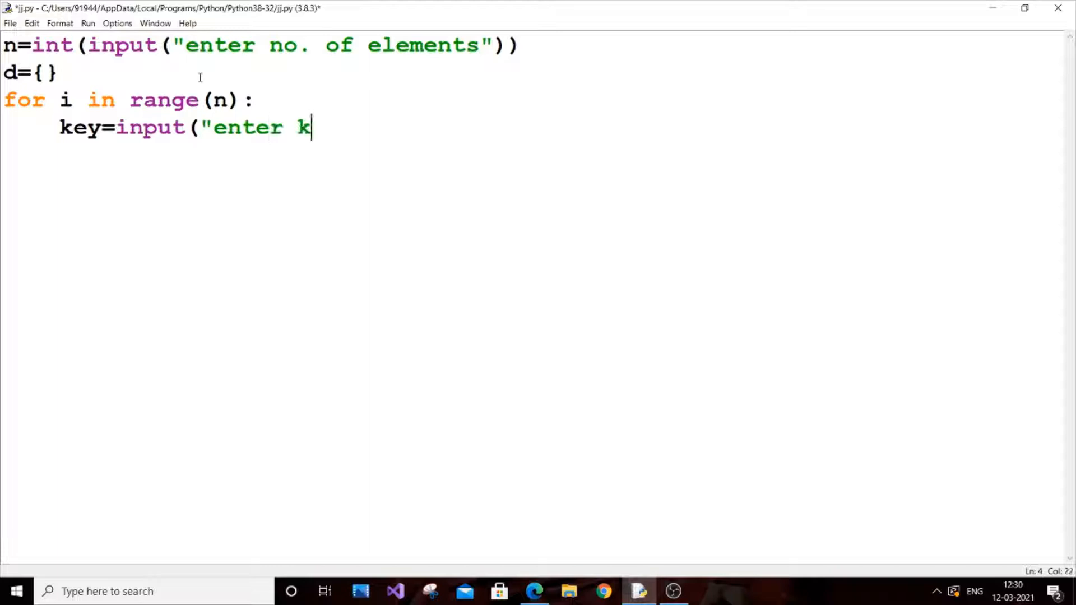
pyautogui.write('EY')
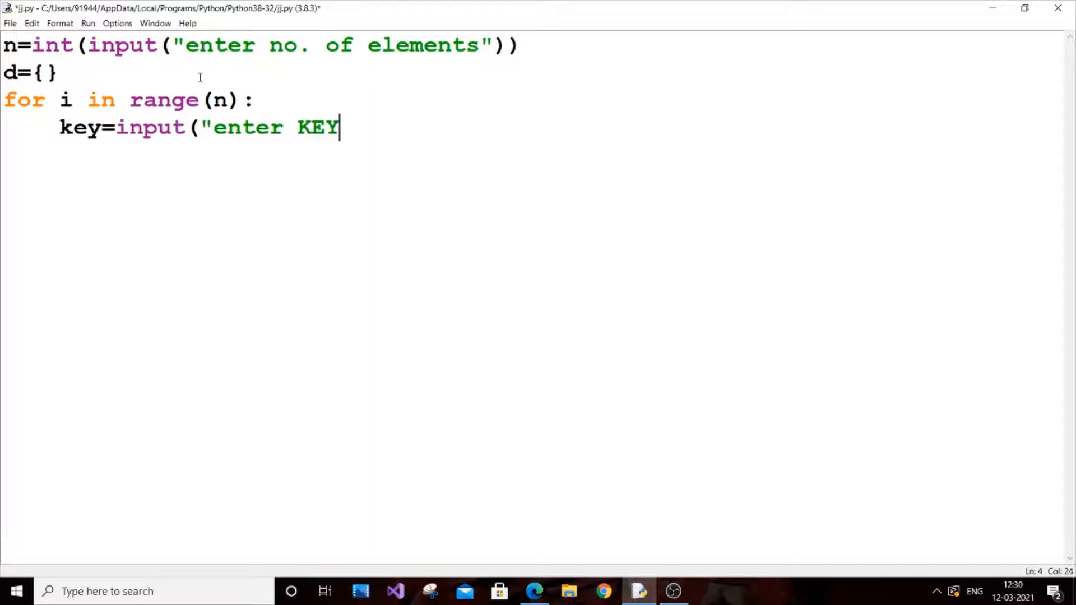
pyautogui.write('")')
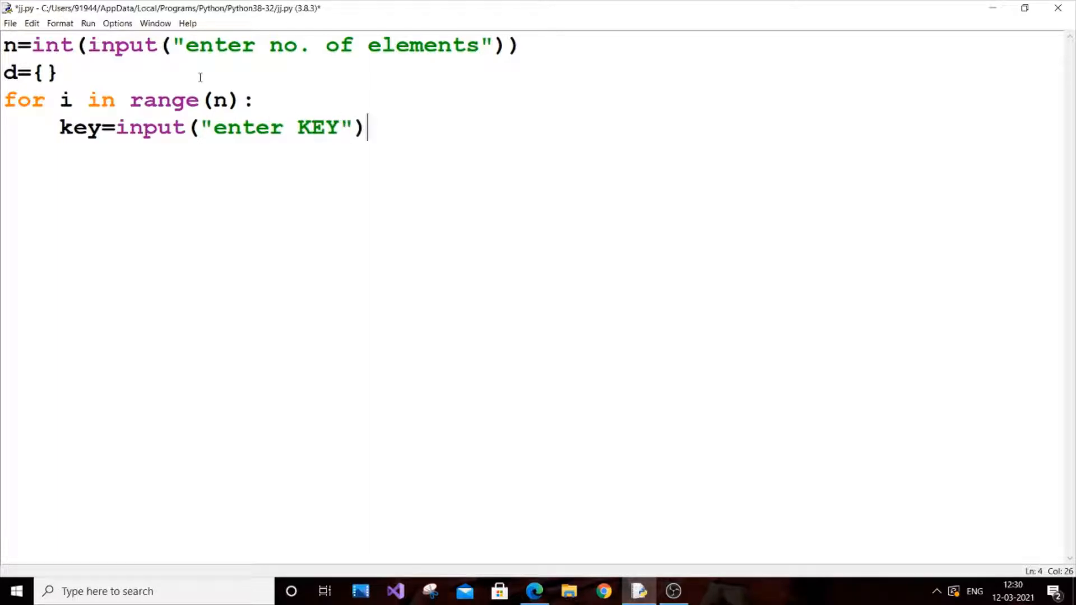
pyautogui.write('va')
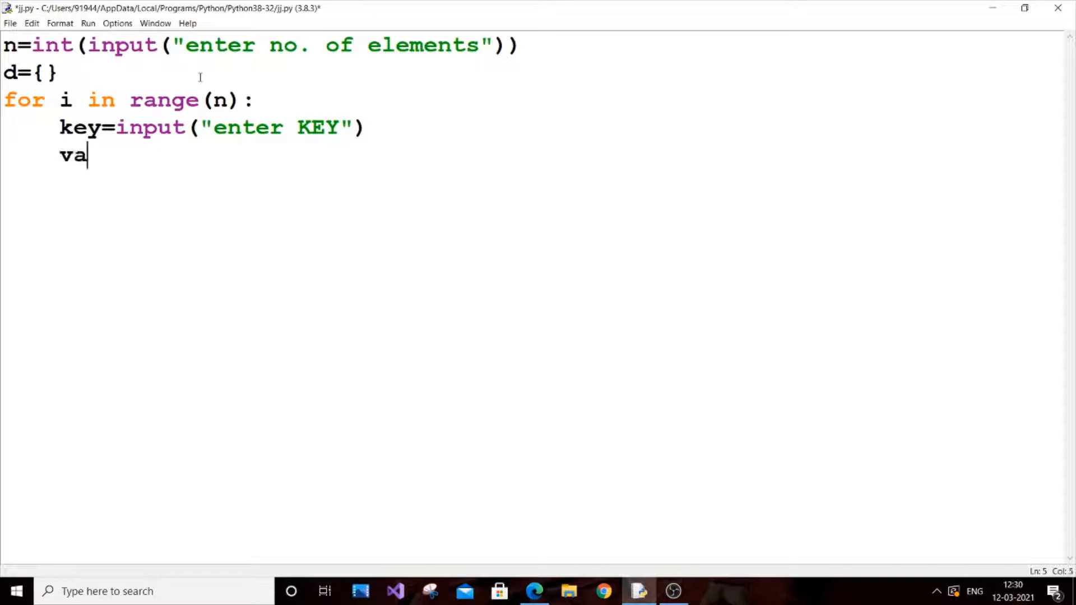
pyautogui.write('lue=input("')
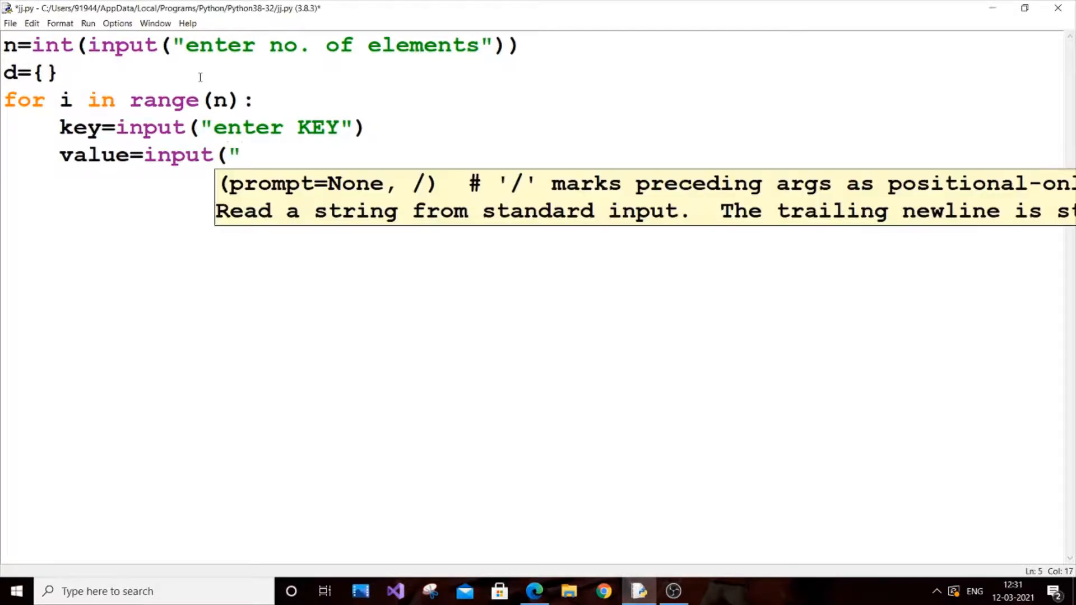
pyautogui.write('enter')
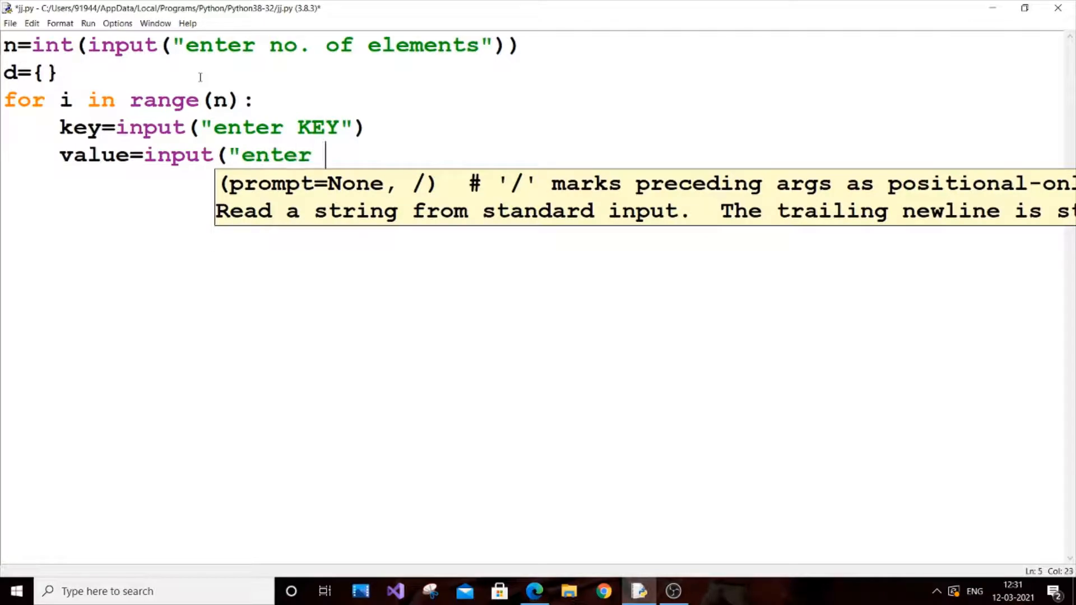
pyautogui.write('VALUE:')
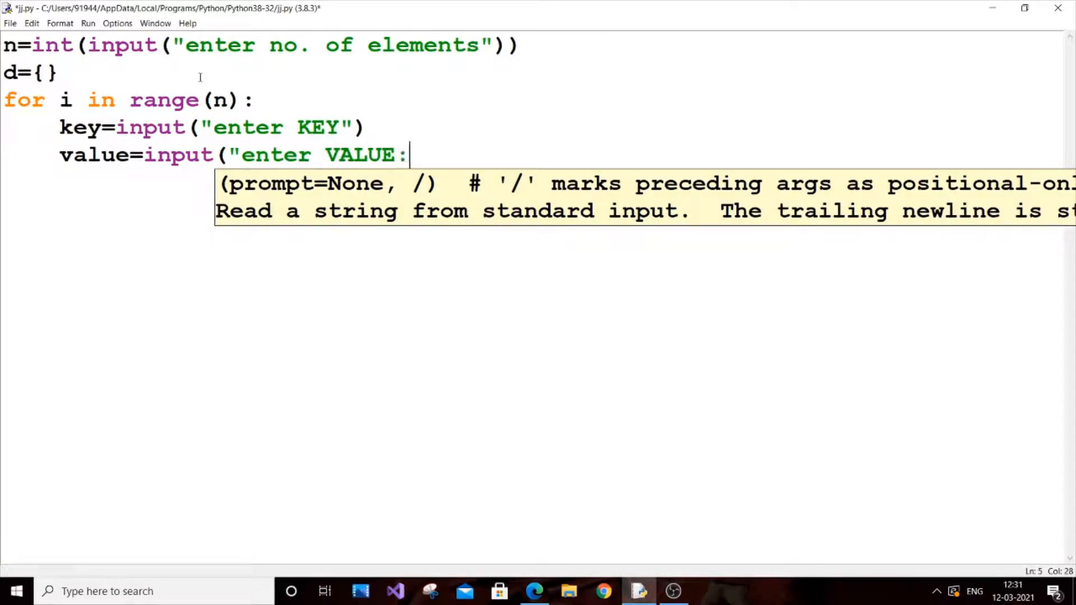
pyautogui.write('"')
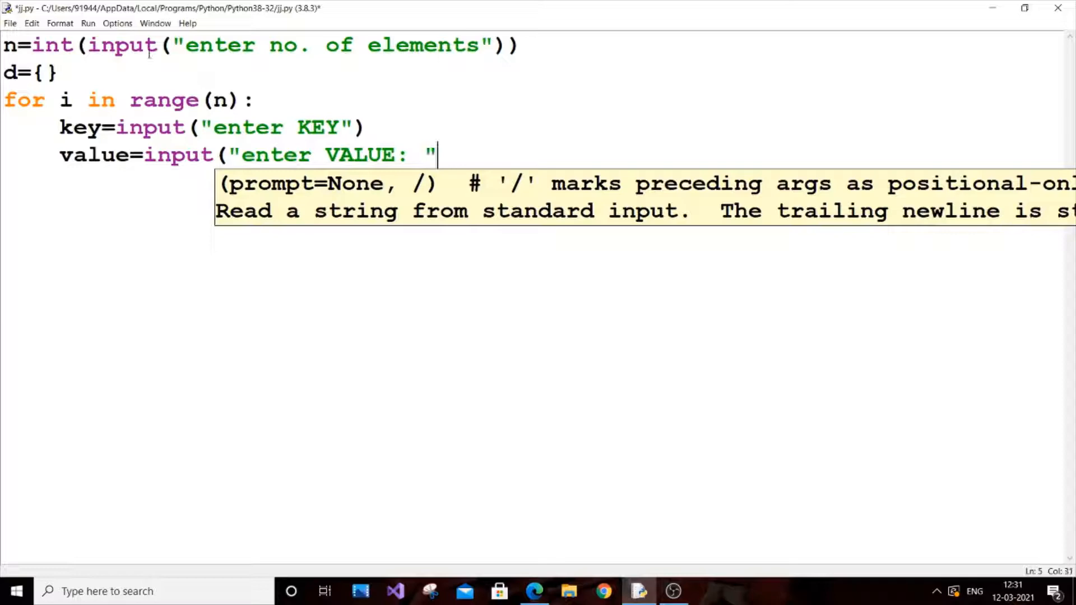
pyautogui.write(':')
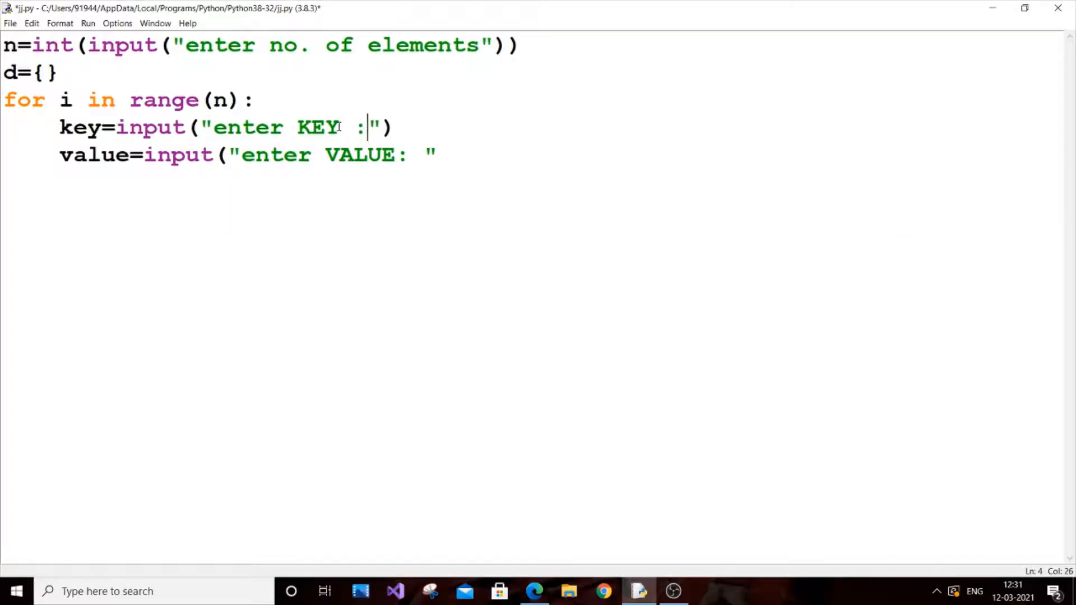
# - Store each pair with d[key]=value and add print(d) after the loop
pyautogui.press('Backspace')
pyautogui.write(')')
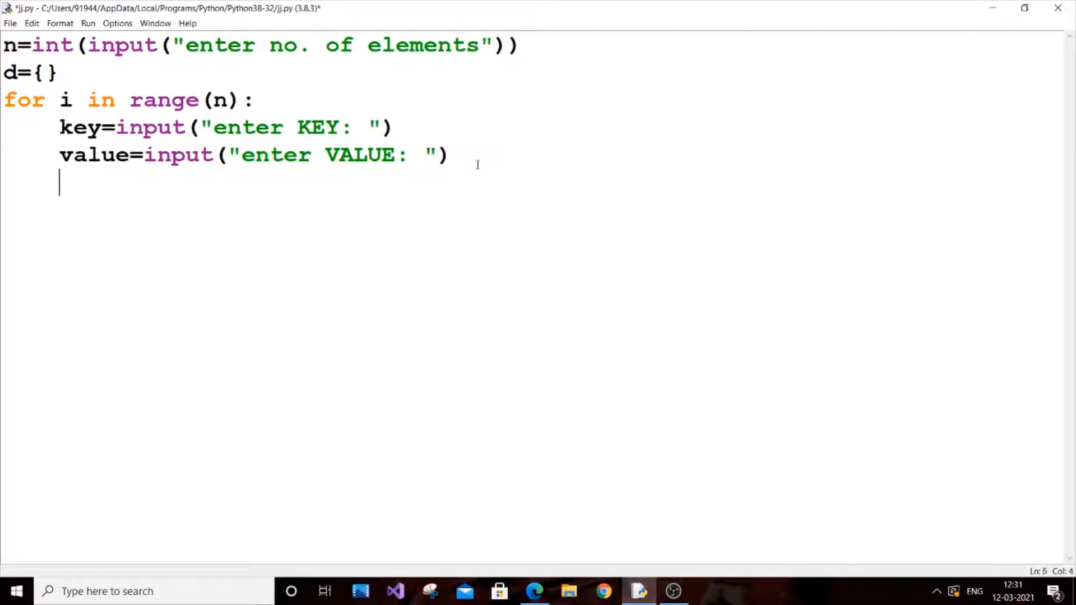
pyautogui.write('D')
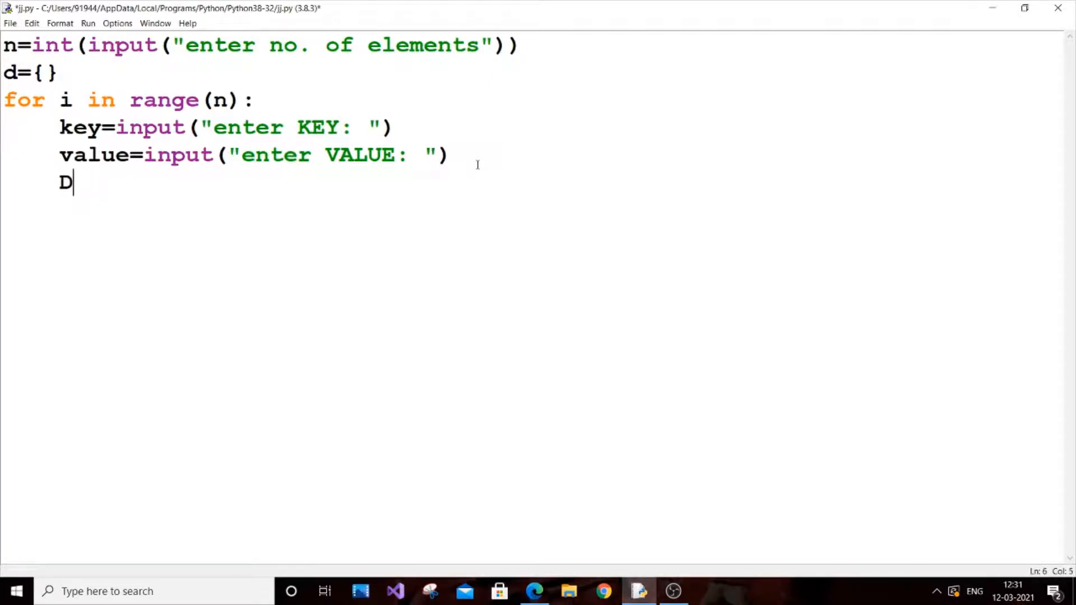
pyautogui.press('backspace')
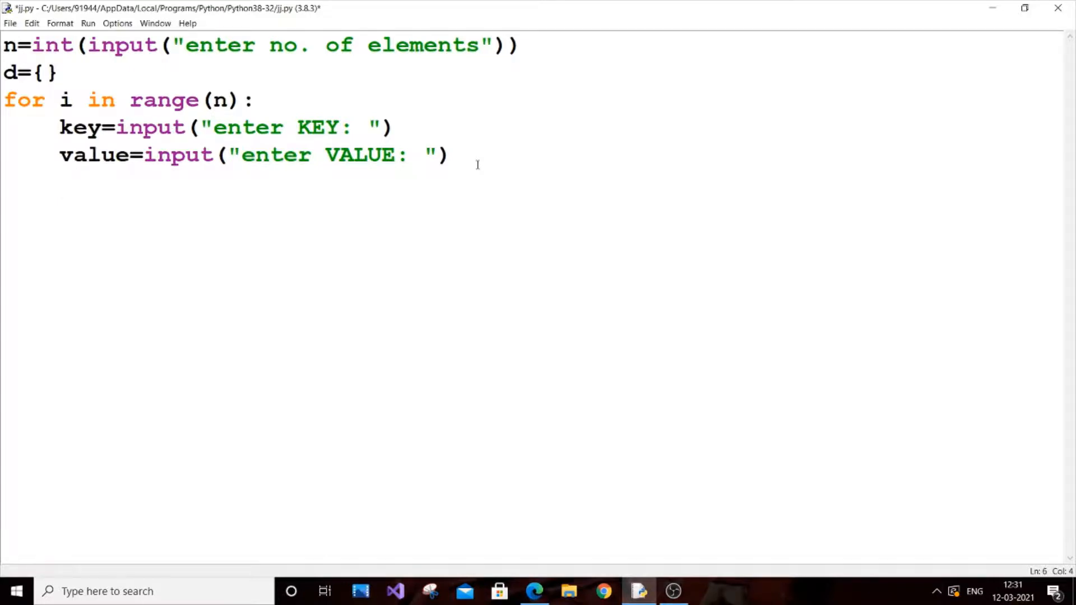
pyautogui.write('d[')
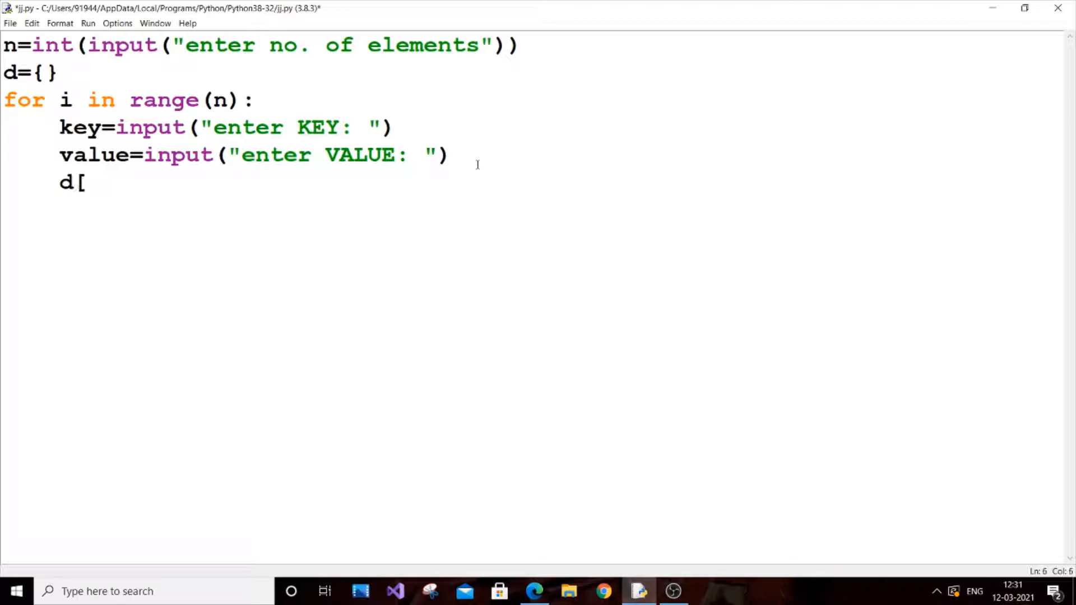
pyautogui.write('key]')
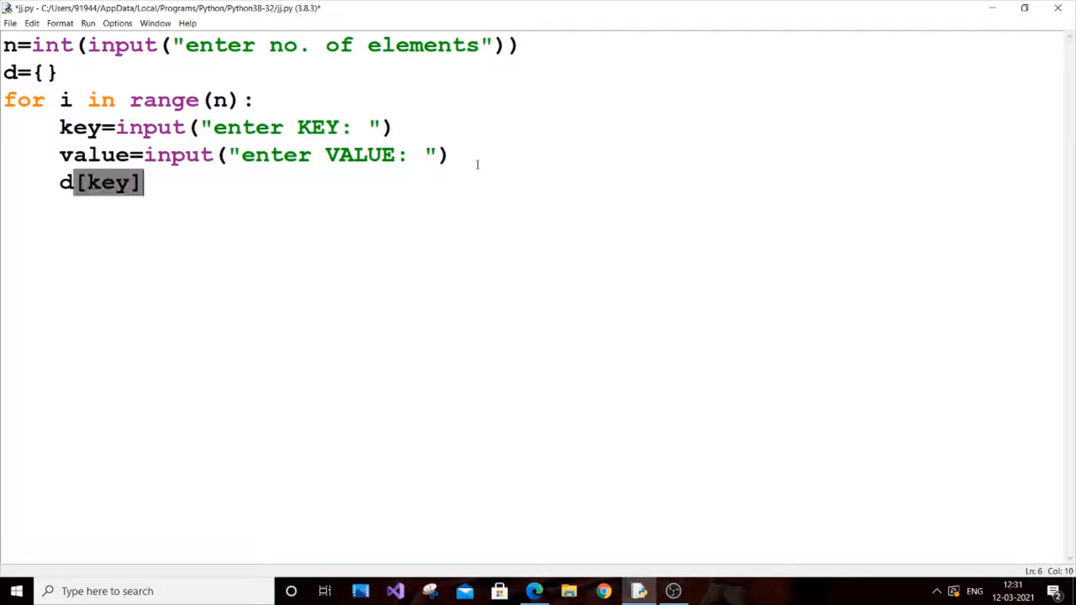
pyautogui.write('=vale')
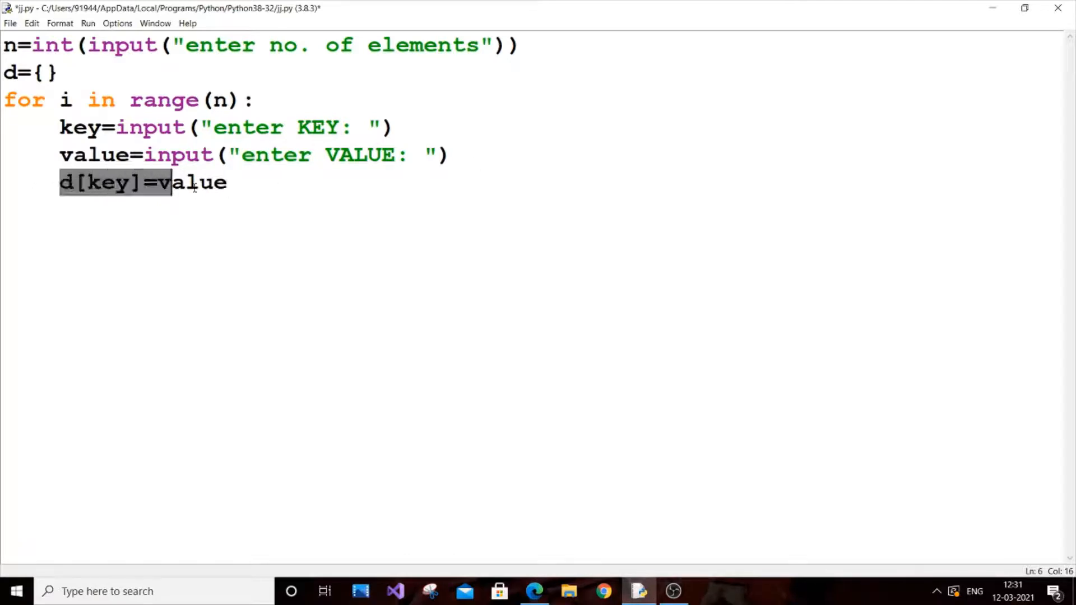
pyautogui.click(253, 183)
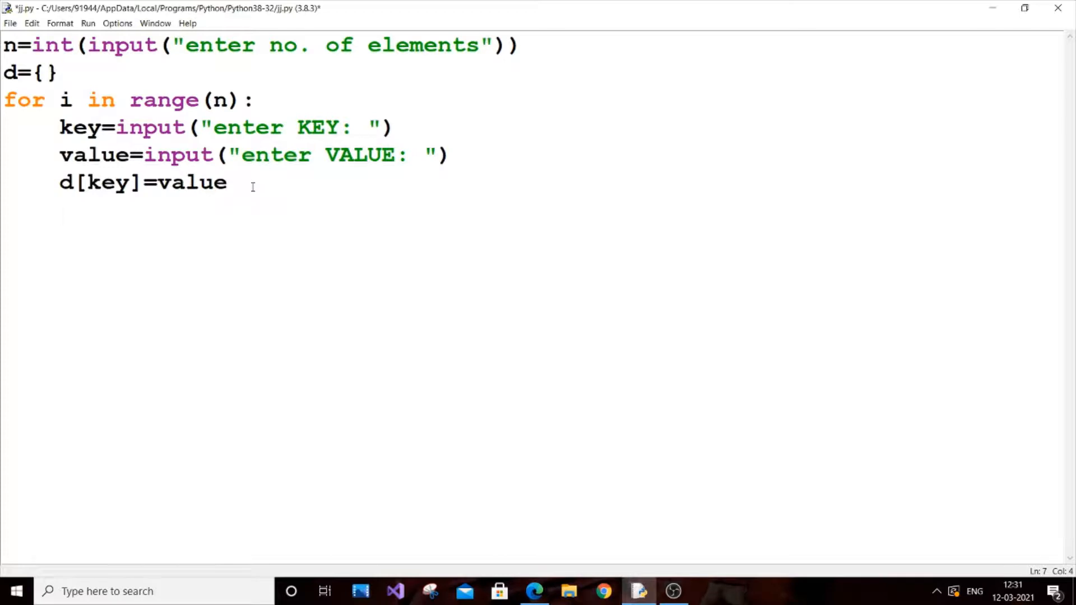
pyautogui.press('enter')
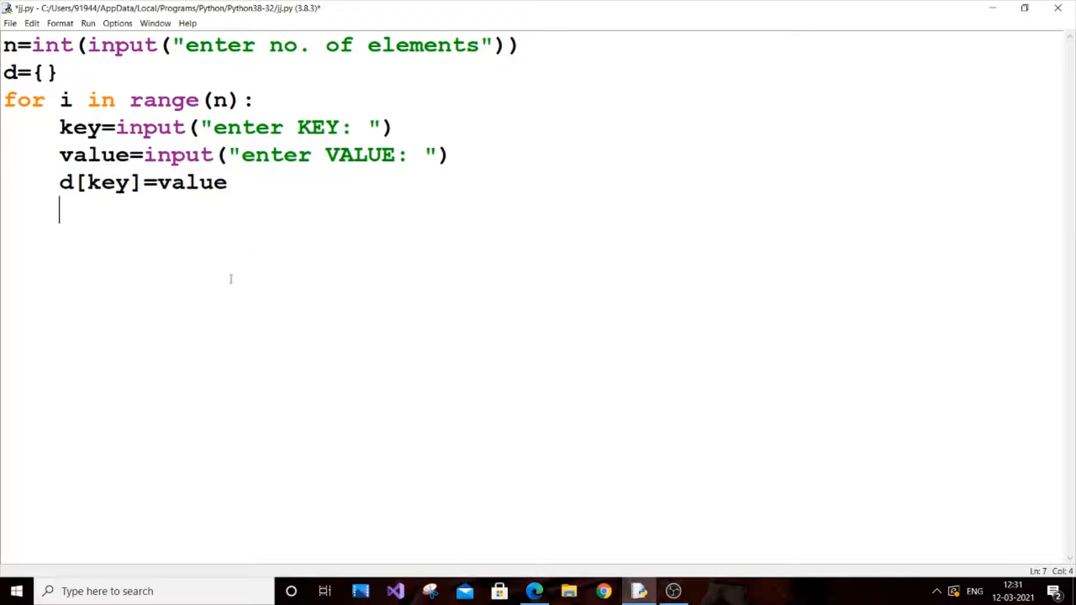
pyautogui.write('print(d')
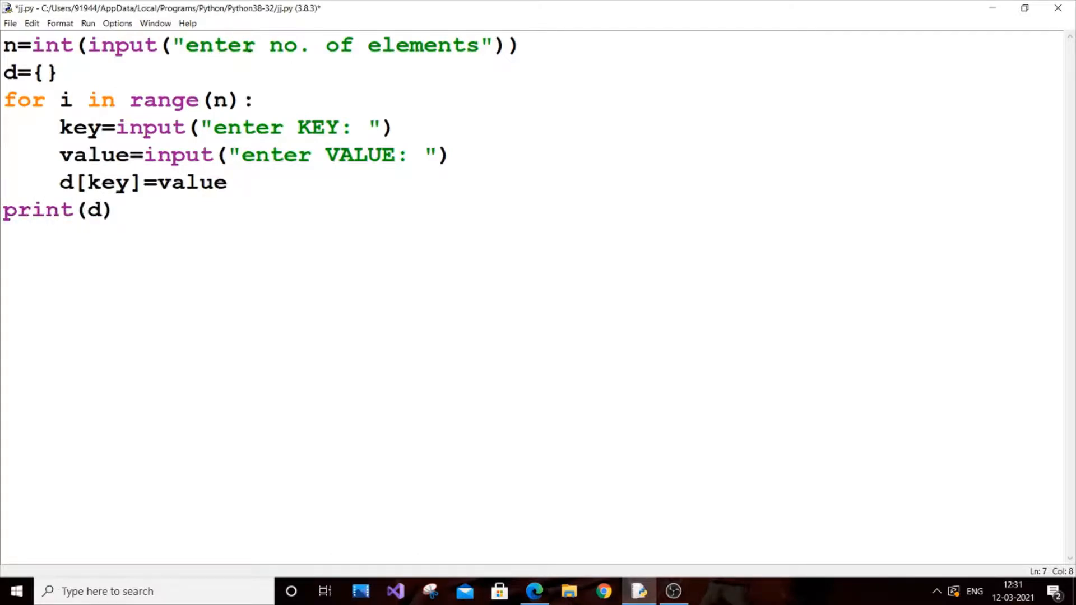
# - Save jj.py and run it as a module
pyautogui.click(88, 22)
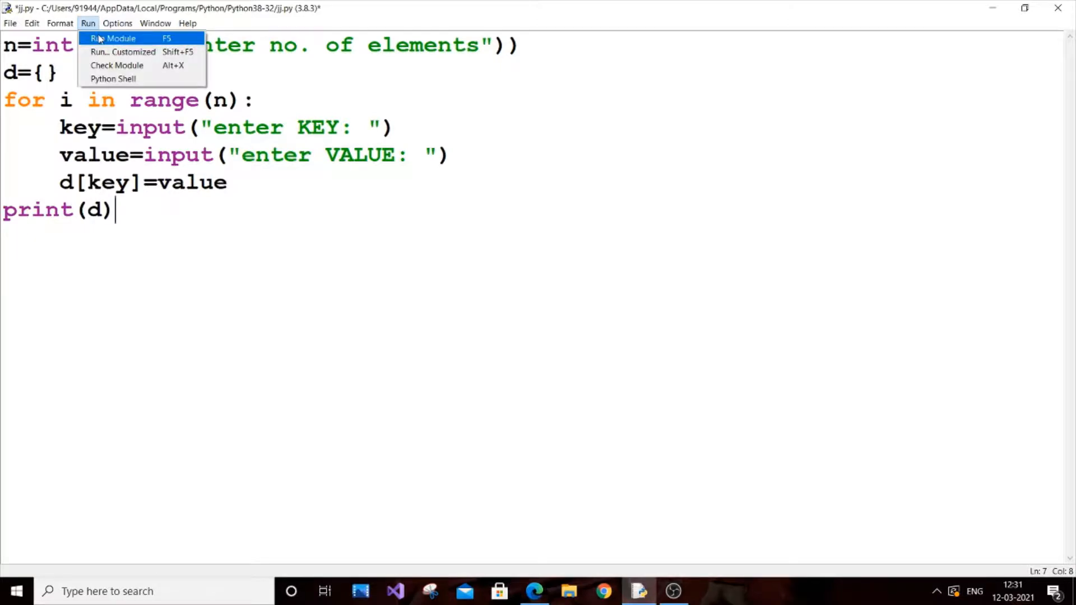
pyautogui.click(114, 37)
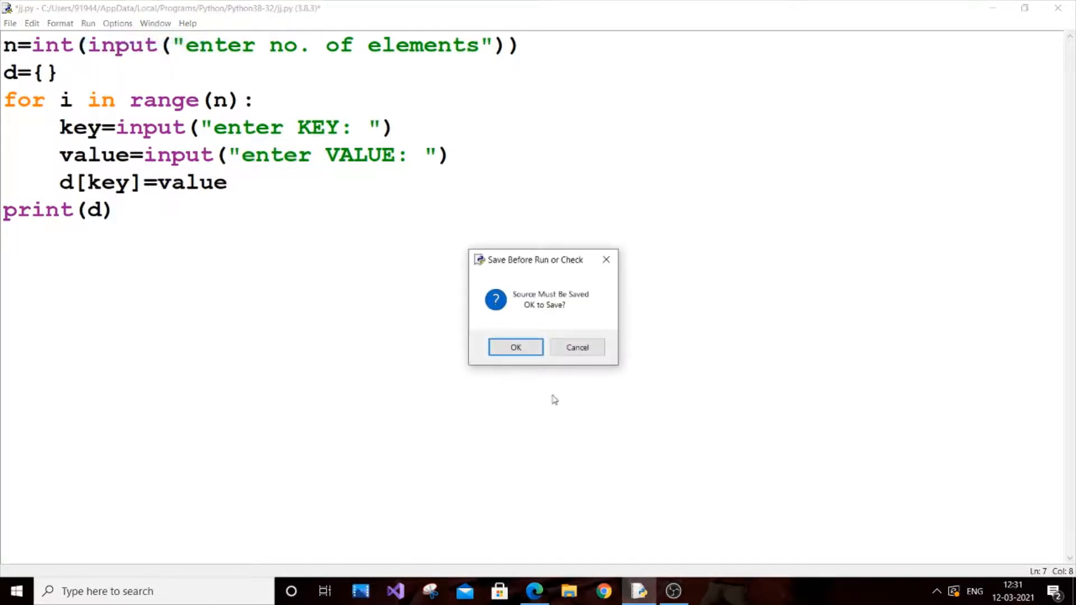
pyautogui.click(516, 347)
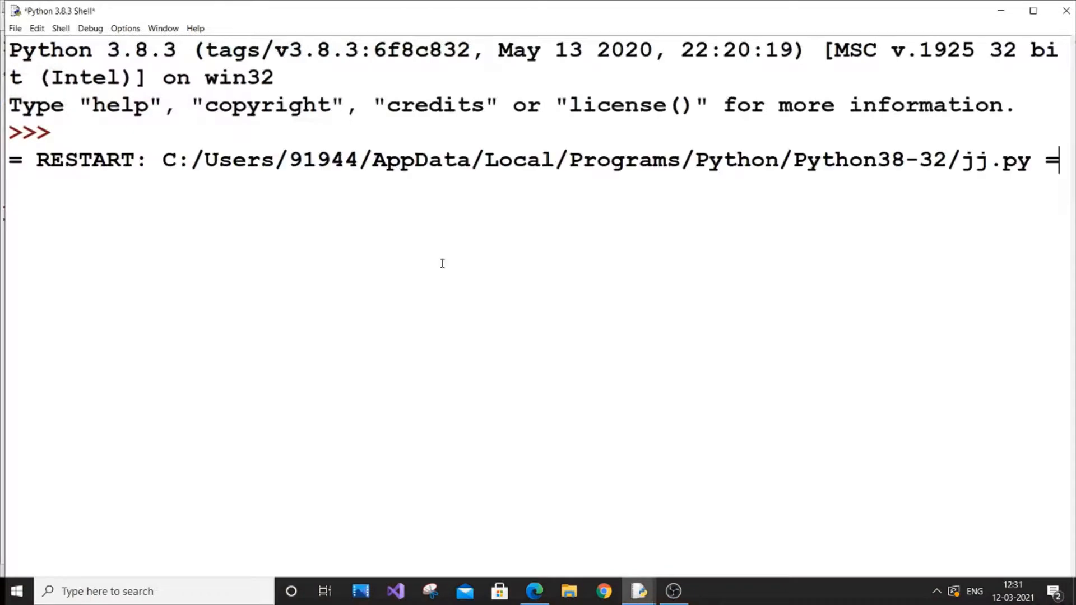
# - Enter 3 and the pairs a/aaa, b/bbb, c/ccc, then return to the jj.py editor
pyautogui.write('3')
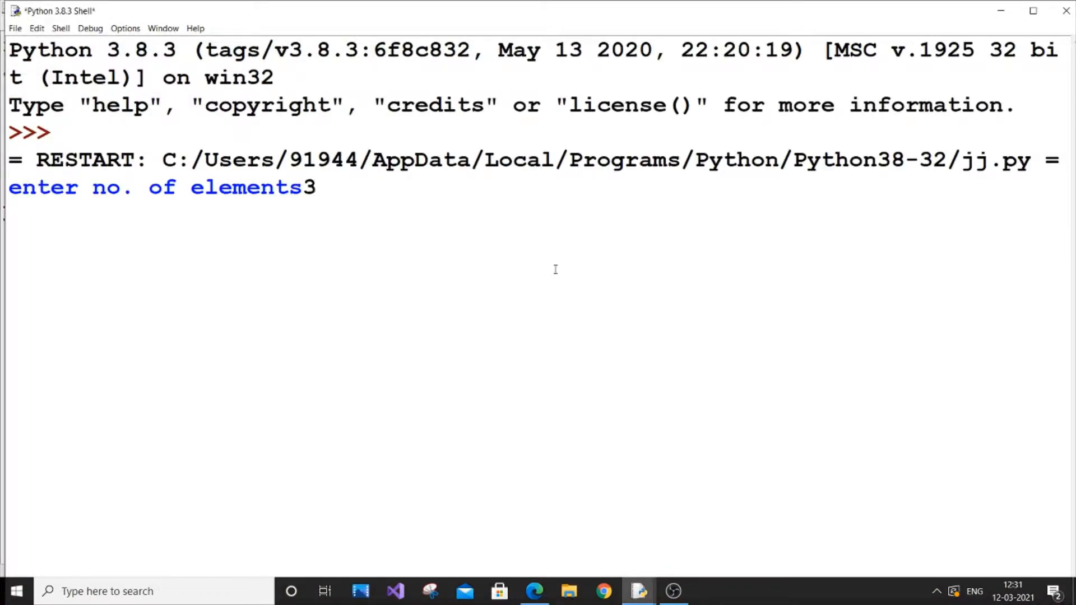
pyautogui.press('enter')
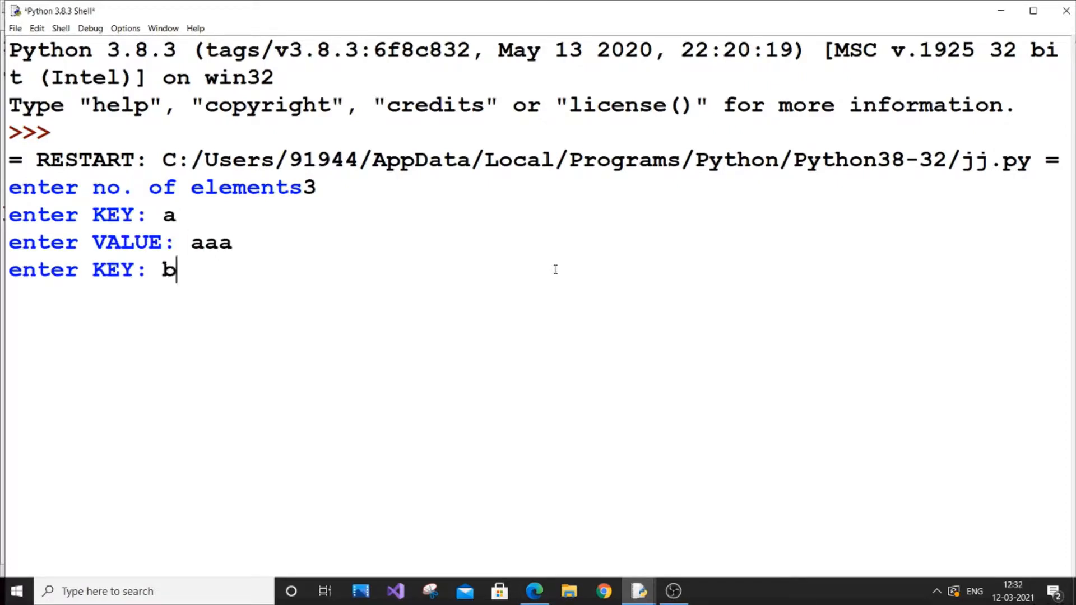
pyautogui.write('bbb')
pyautogui.write('ccc')
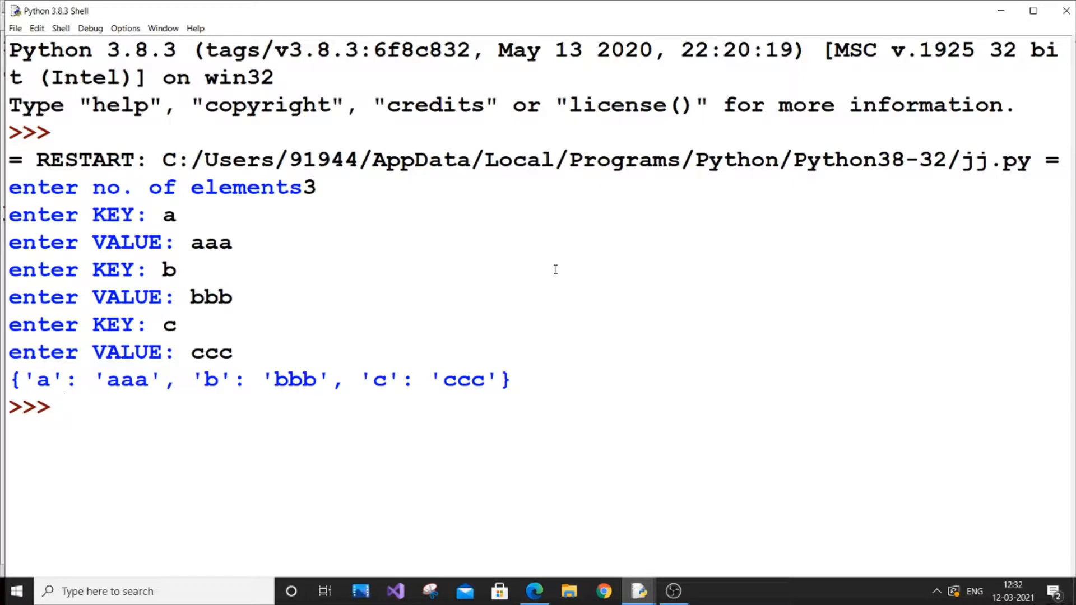
pyautogui.moveTo(19, 385)
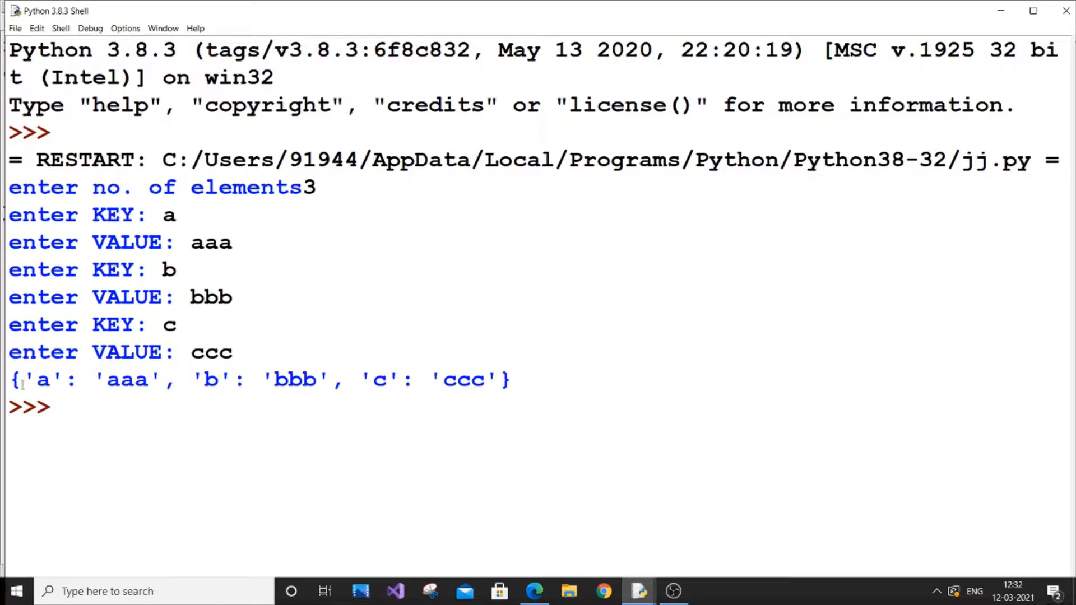
pyautogui.doubleClick(40, 380)
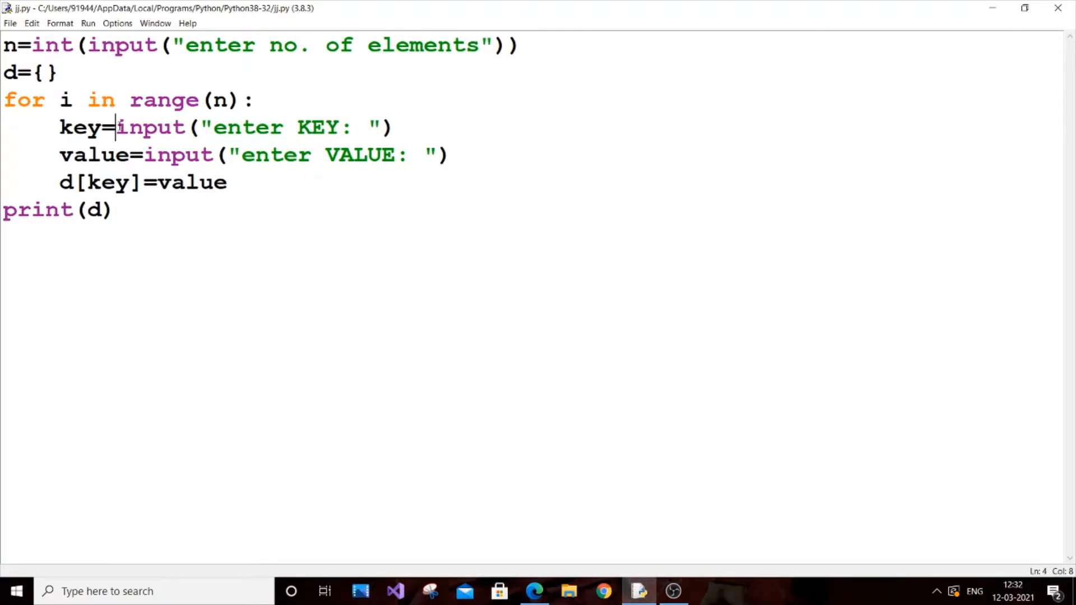
# - Change the key line to key=int(input("enter KEY: "))
pyautogui.write('int(')
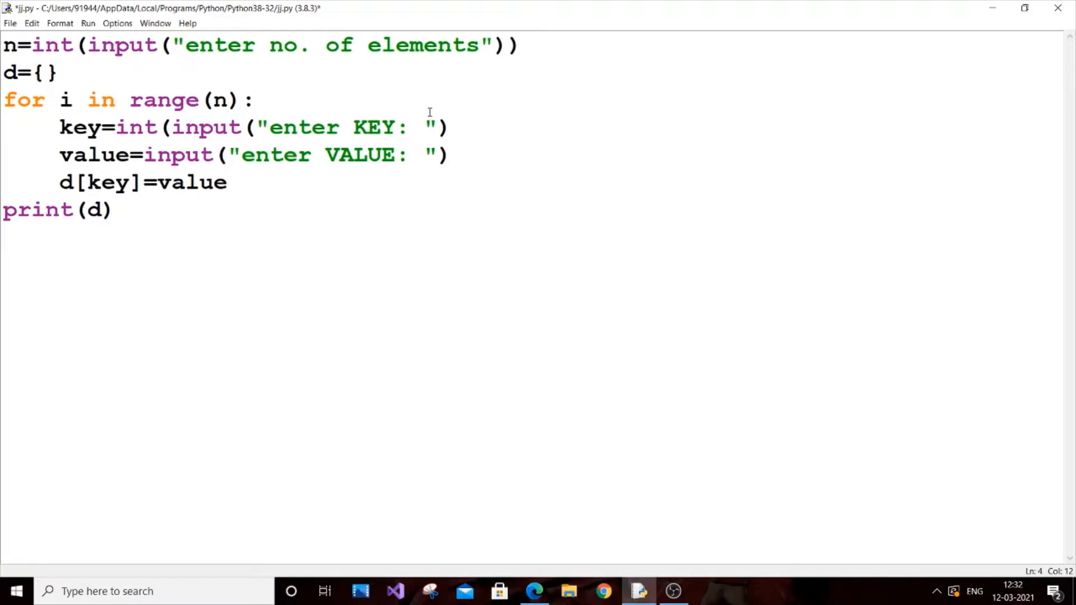
pyautogui.write(')')
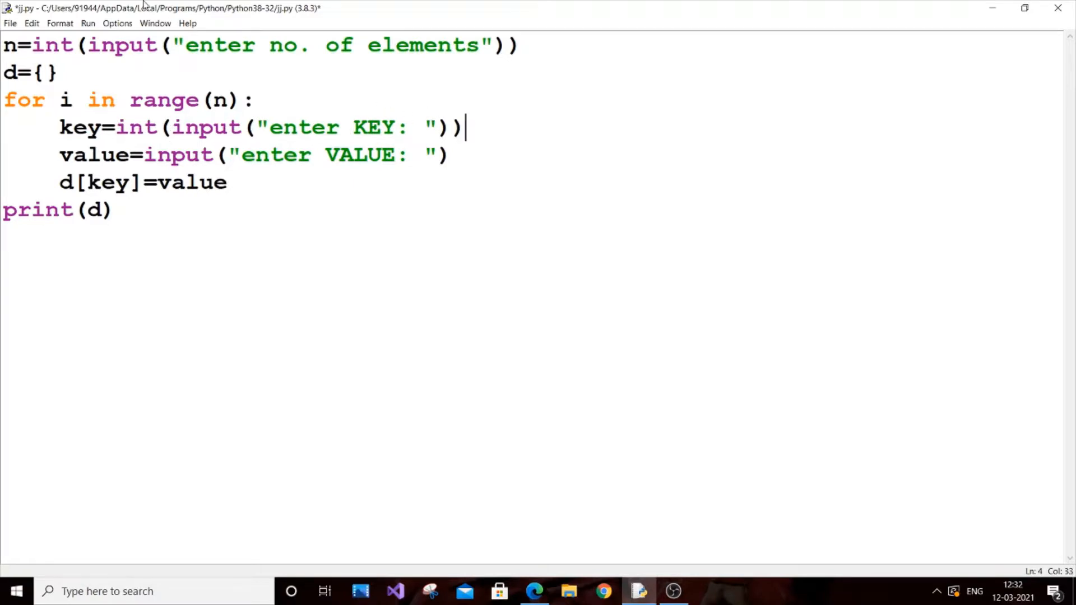
pyautogui.moveTo(227, 130)
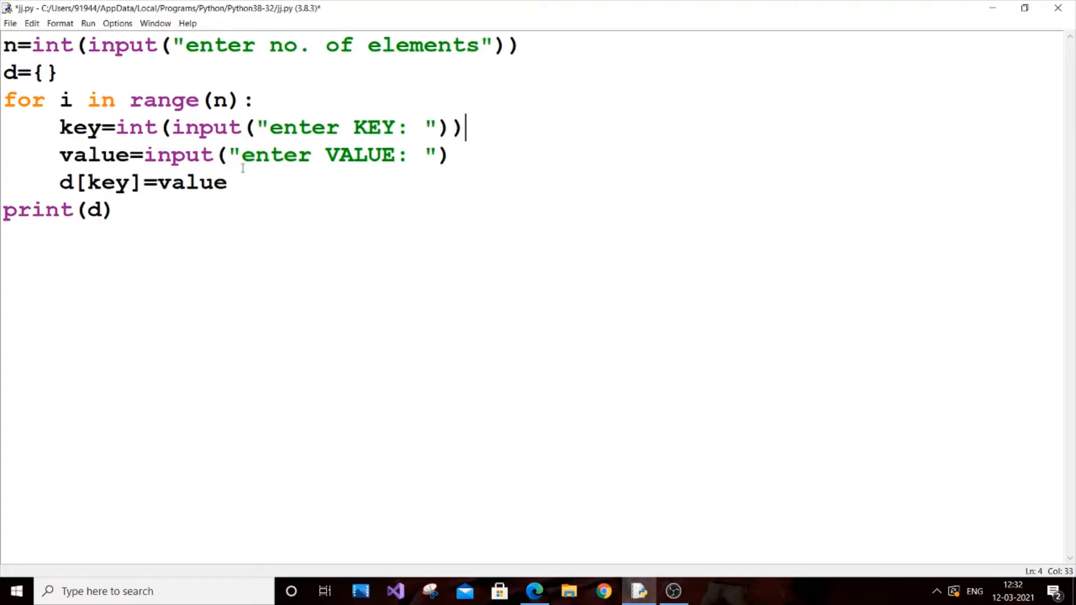
# - Save the modified jj.py and run it as a module
pyautogui.click(88, 22)
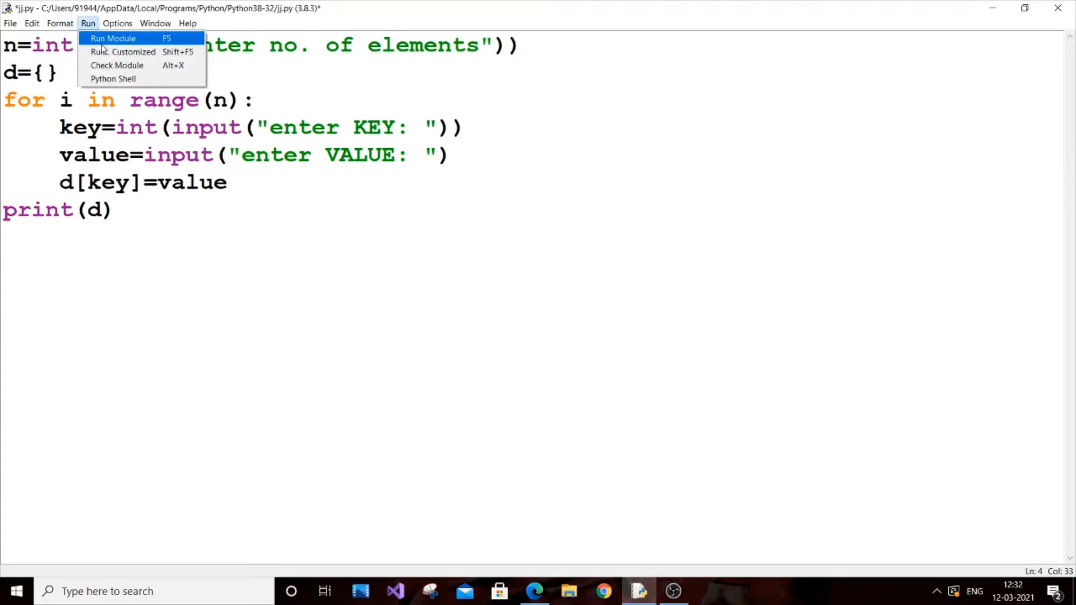
pyautogui.click(112, 37)
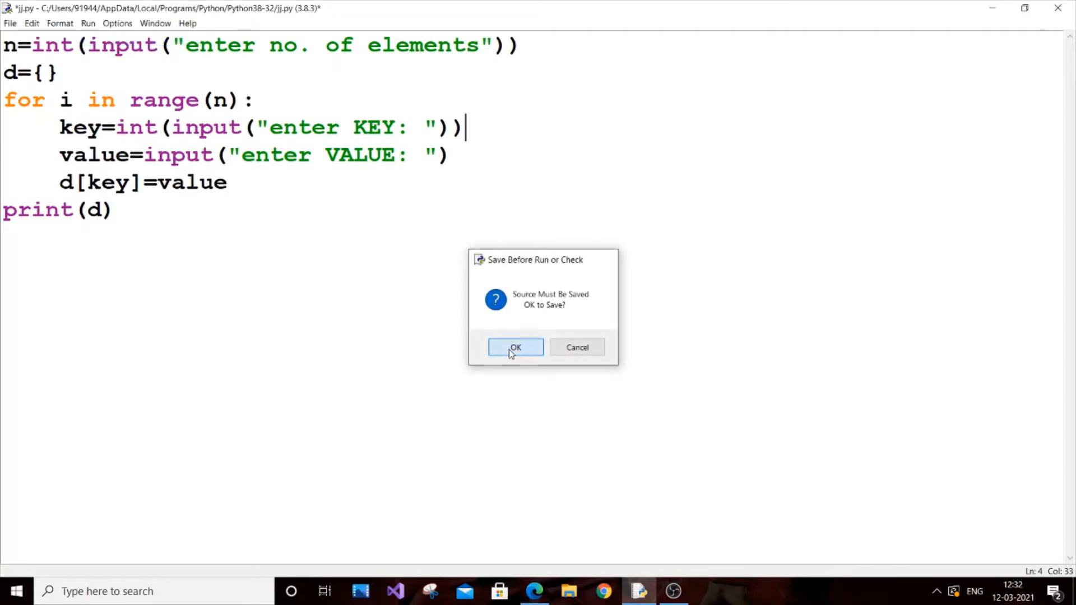
pyautogui.click(515, 348)
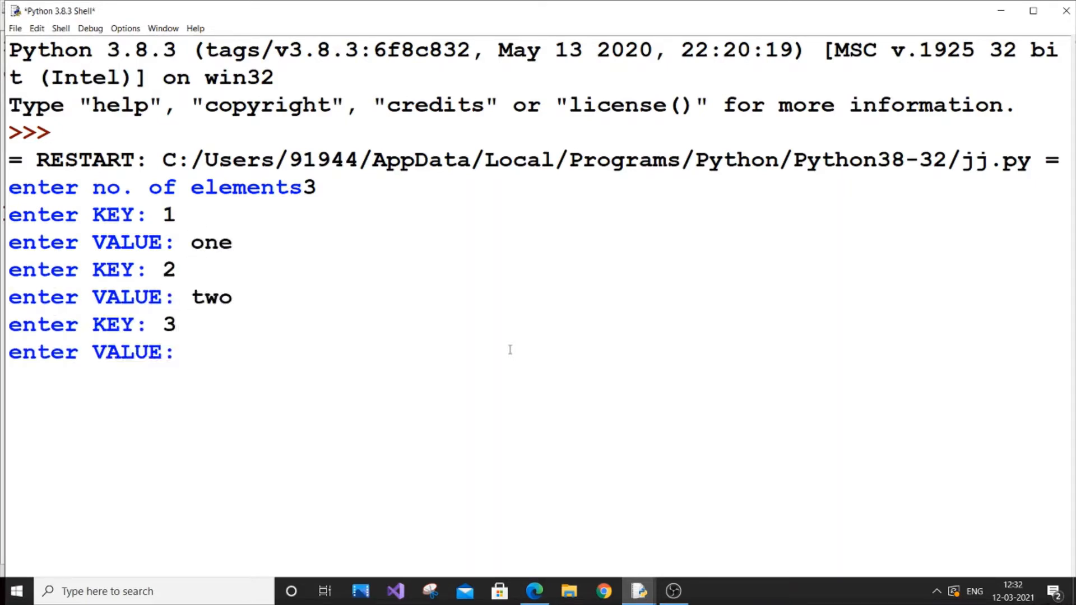
# - Enter 3 with pairs 1/one, 2/two, 3/three, then return to the key line
pyautogui.write('three')
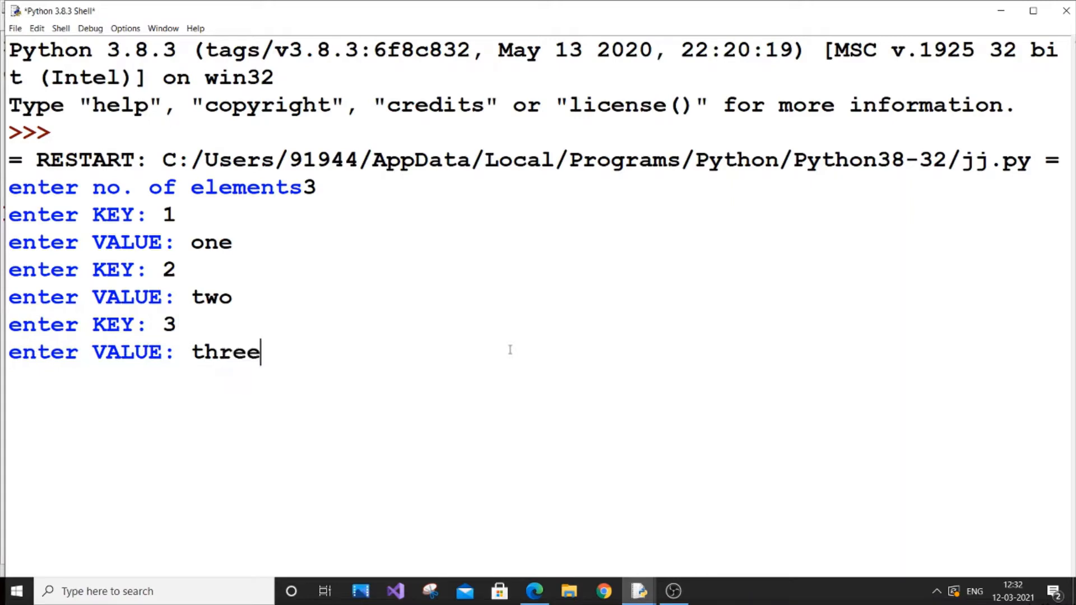
pyautogui.press('enter')
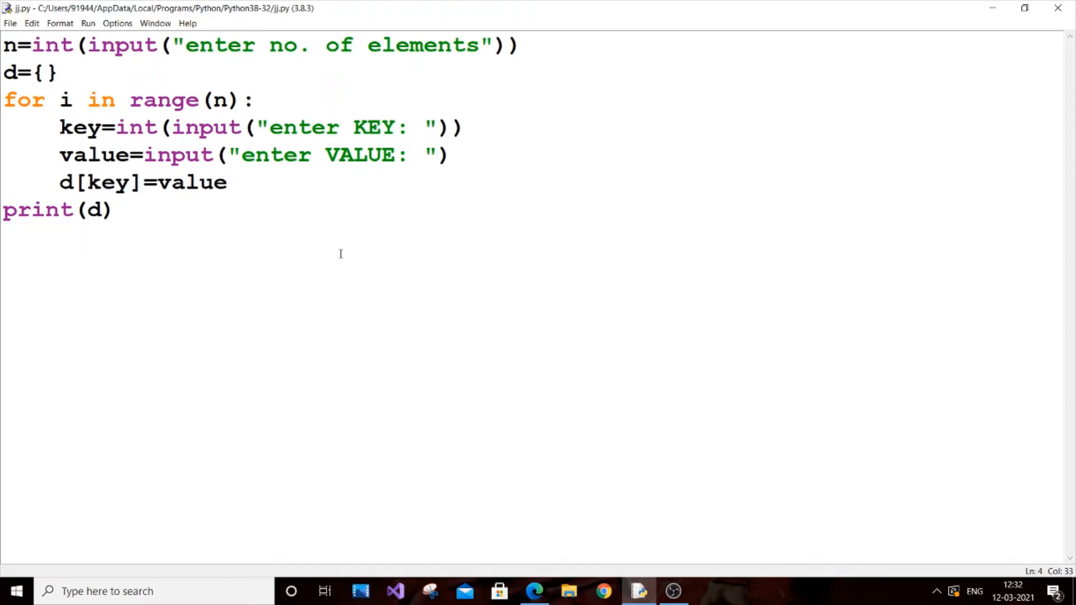
pyautogui.click(465, 128)
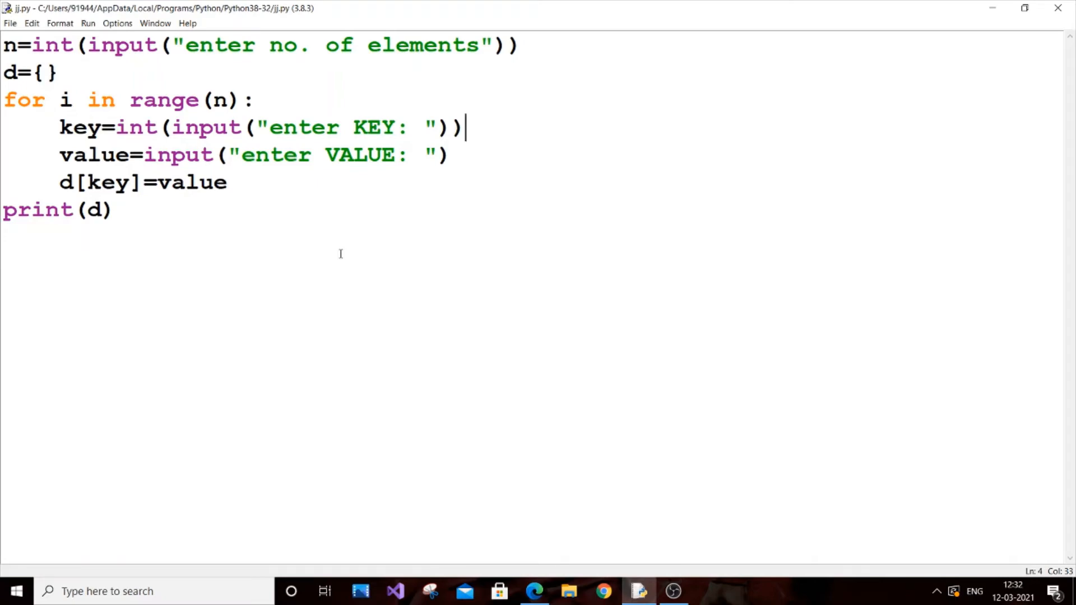